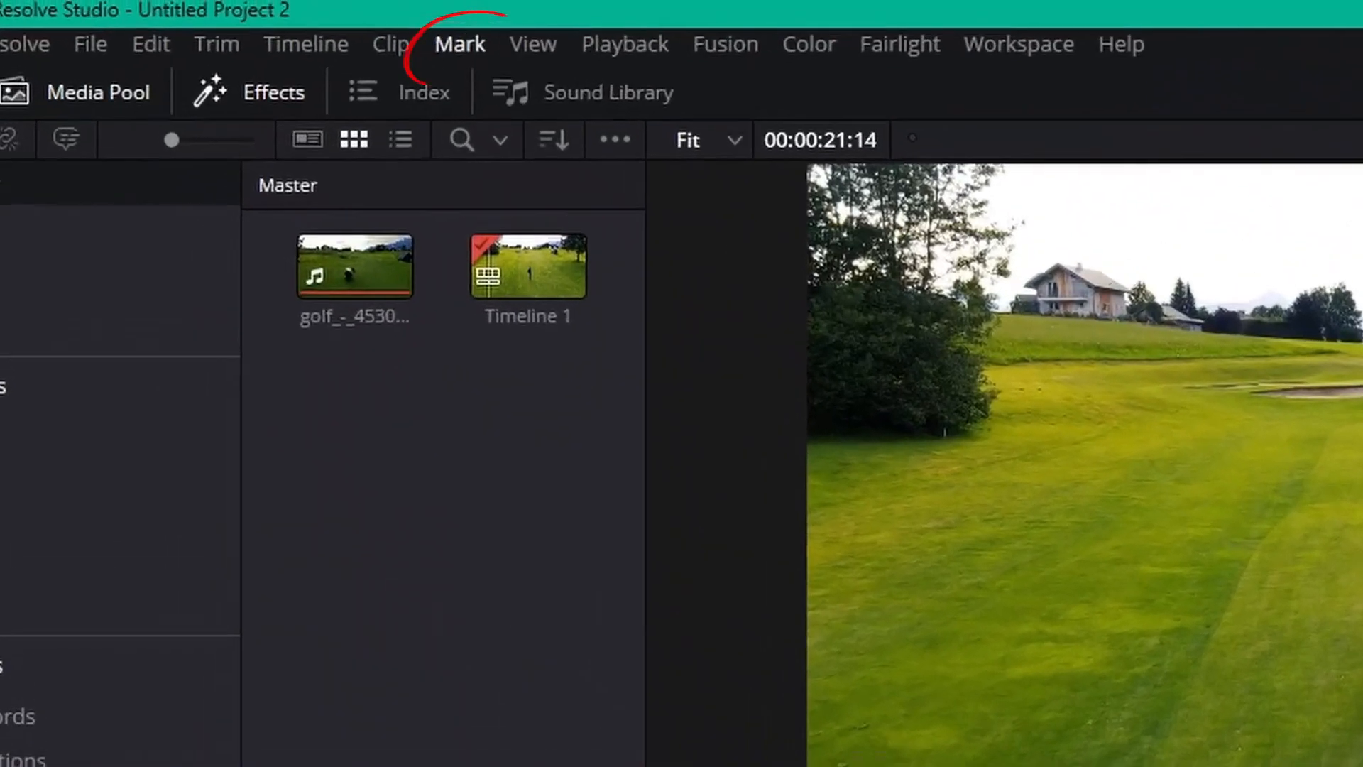
# Mark an In-to-Out section over the opening seconds of the golf clip via the Mark menu
pyautogui.click(459, 44)
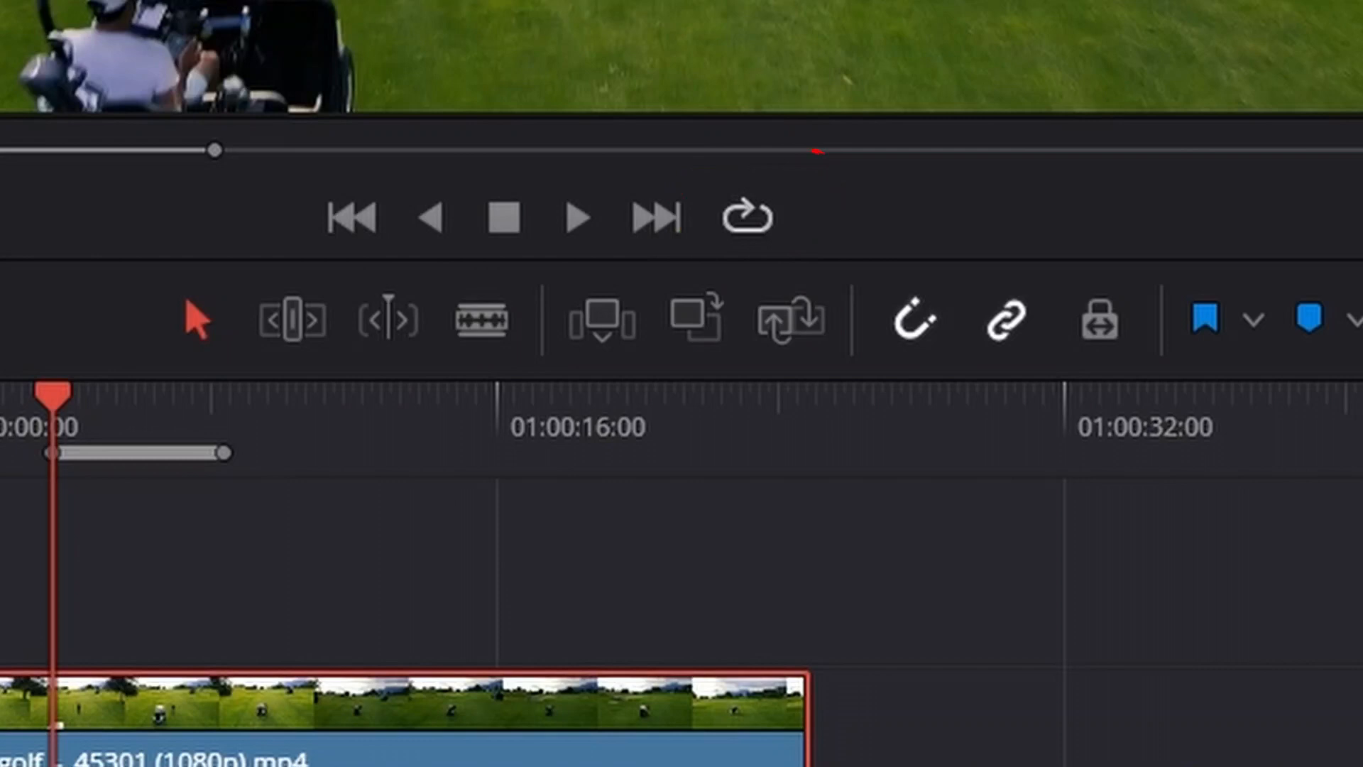
# Enable Loop in the viewer transport controls so the marked section repeats
pyautogui.click(746, 215)
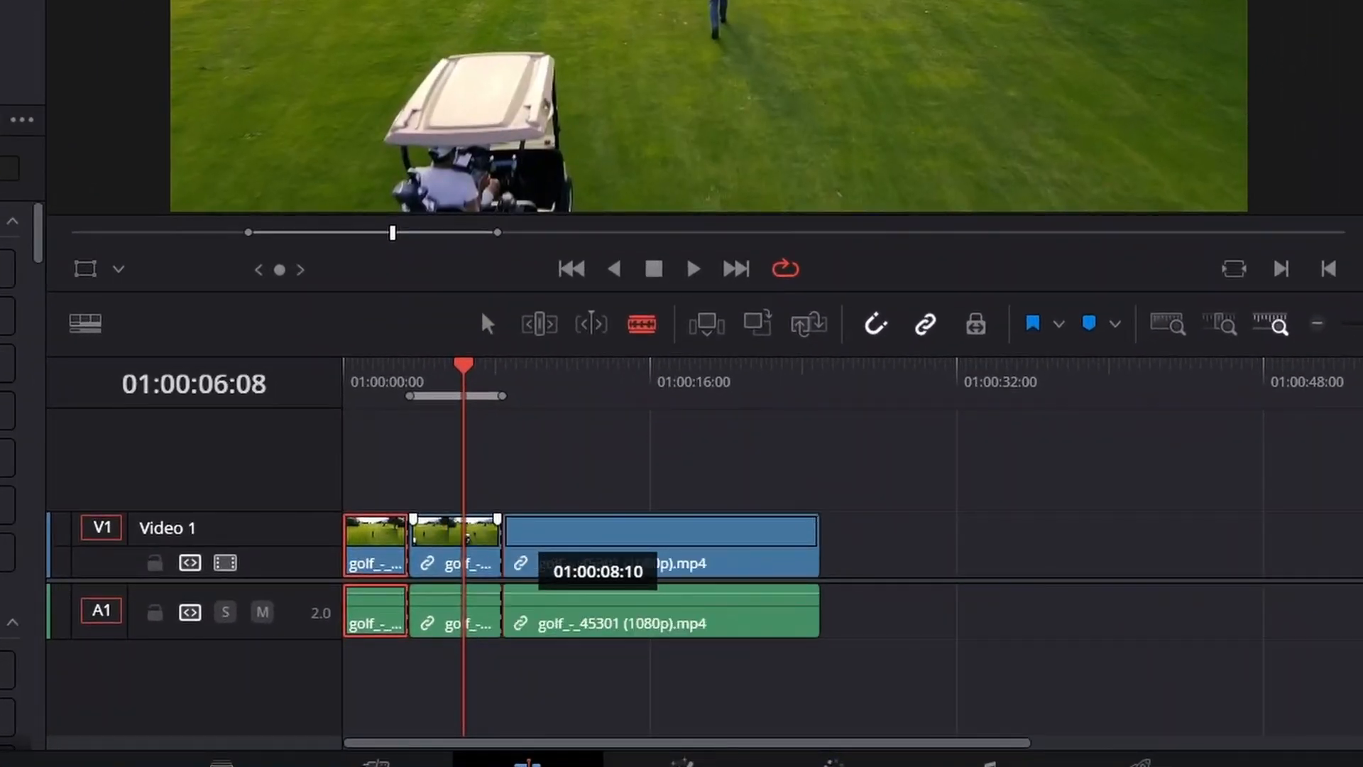
# Delete the long remainder of the golf clip, leaving only the short opening piece selected
pyautogui.rightClick(660, 528)
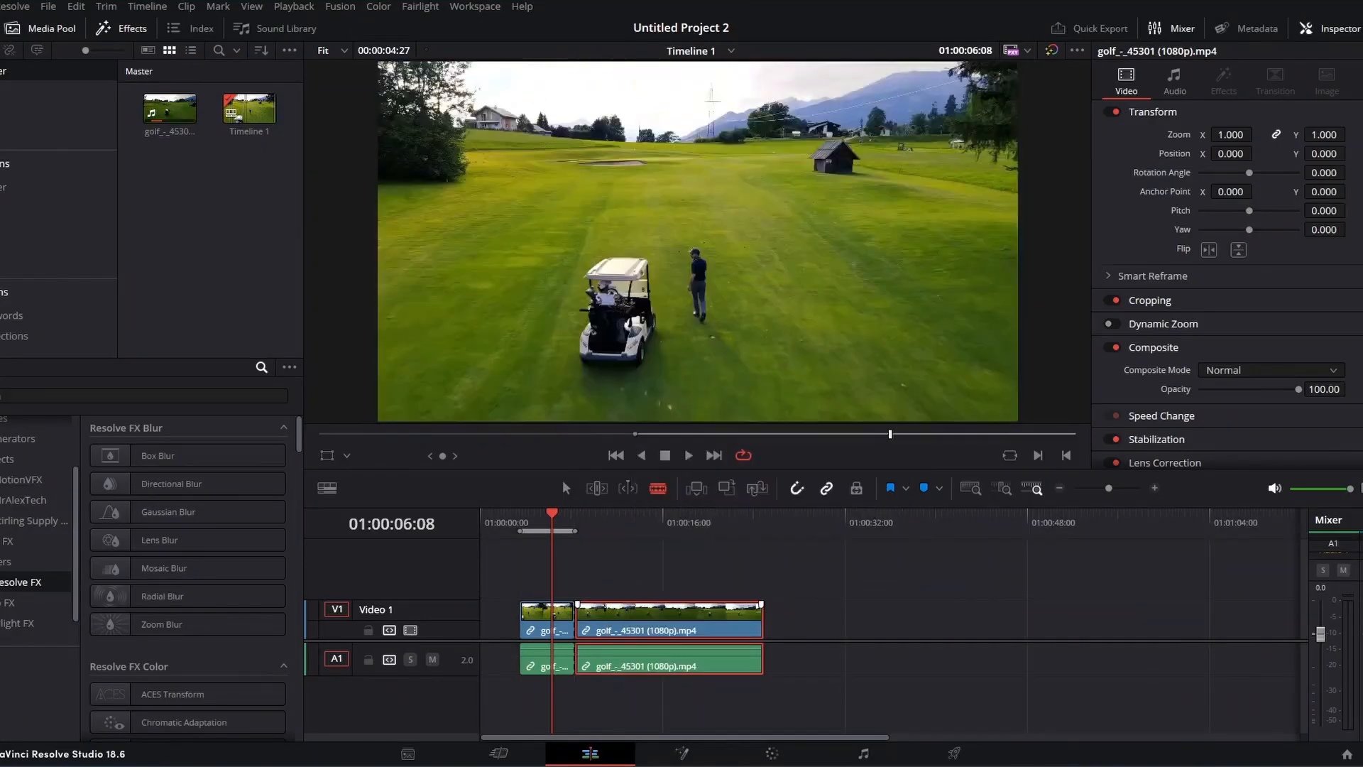
pyautogui.press('Delete')
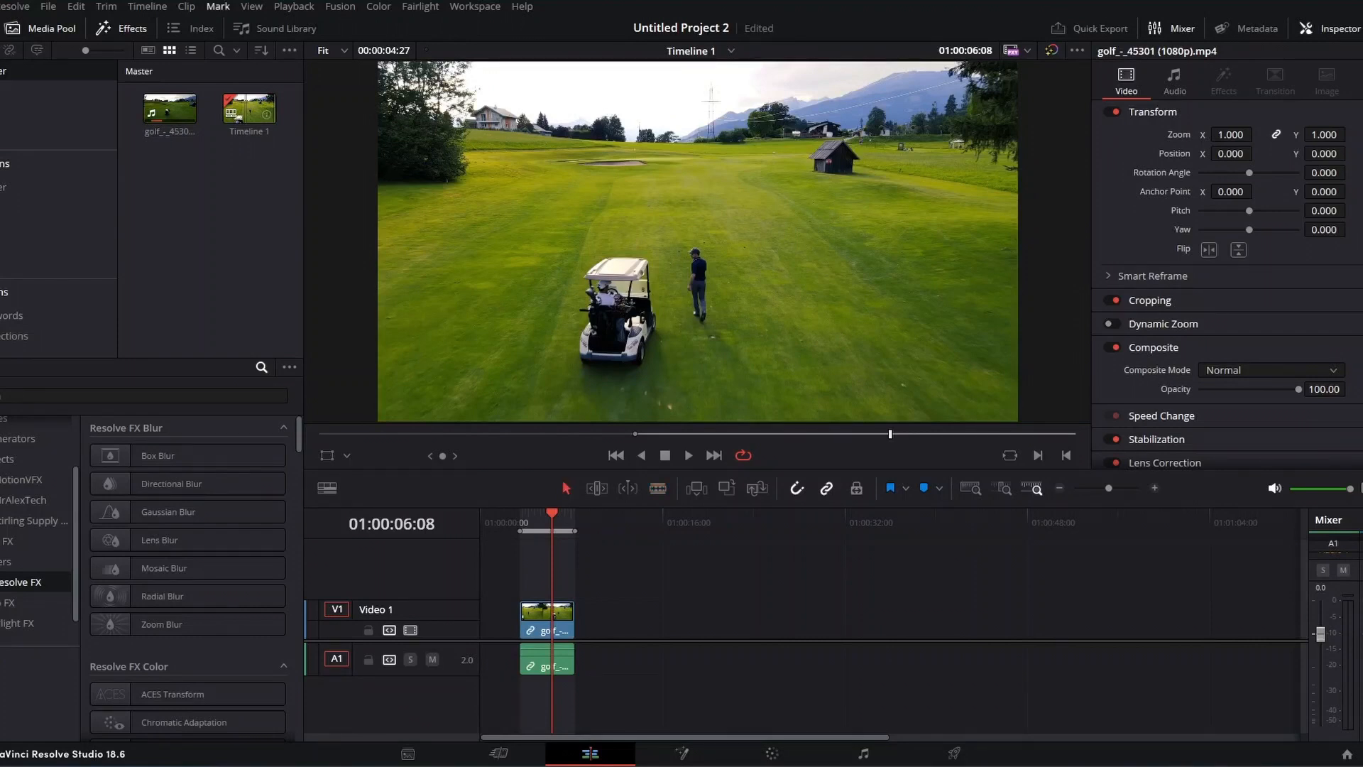
pyautogui.click(218, 9)
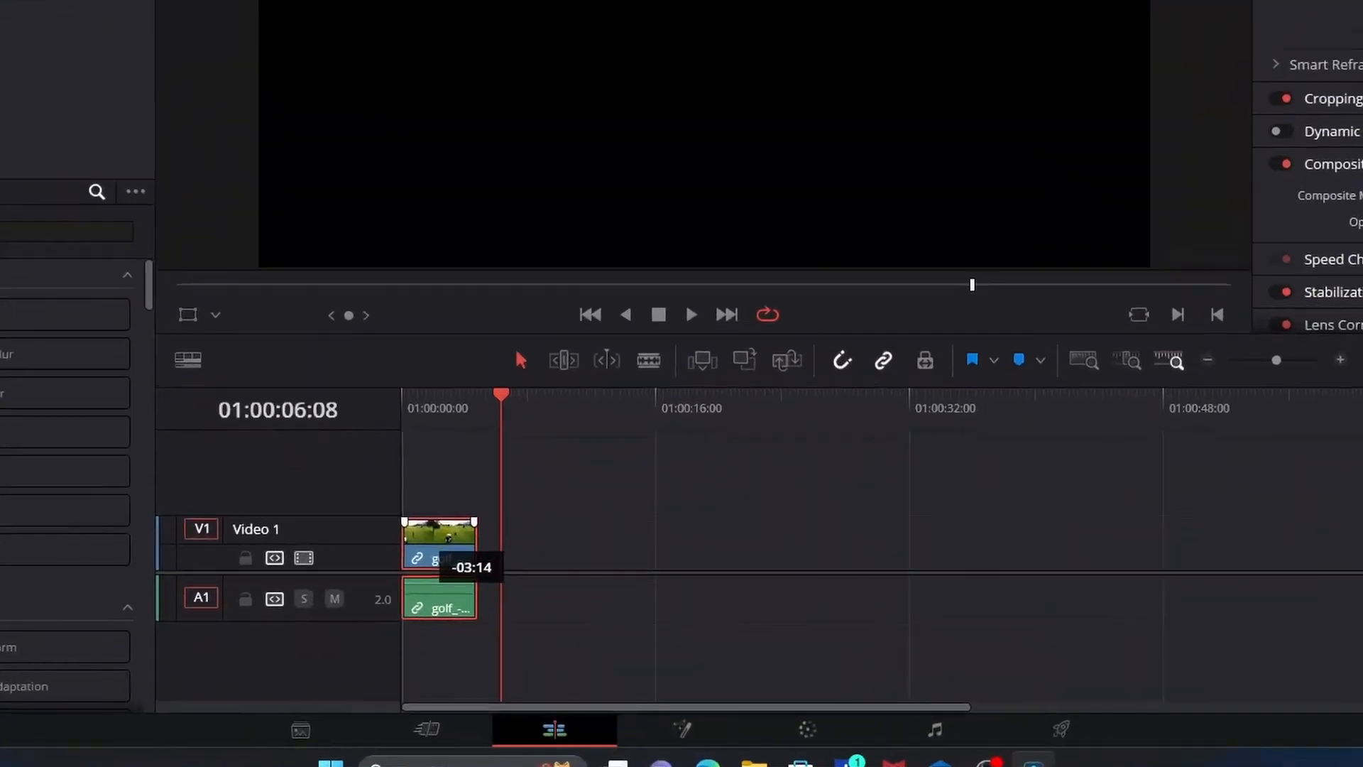
# Copy the short golf clip and paste copies back-to-back after it
pyautogui.rightClick(439, 539)
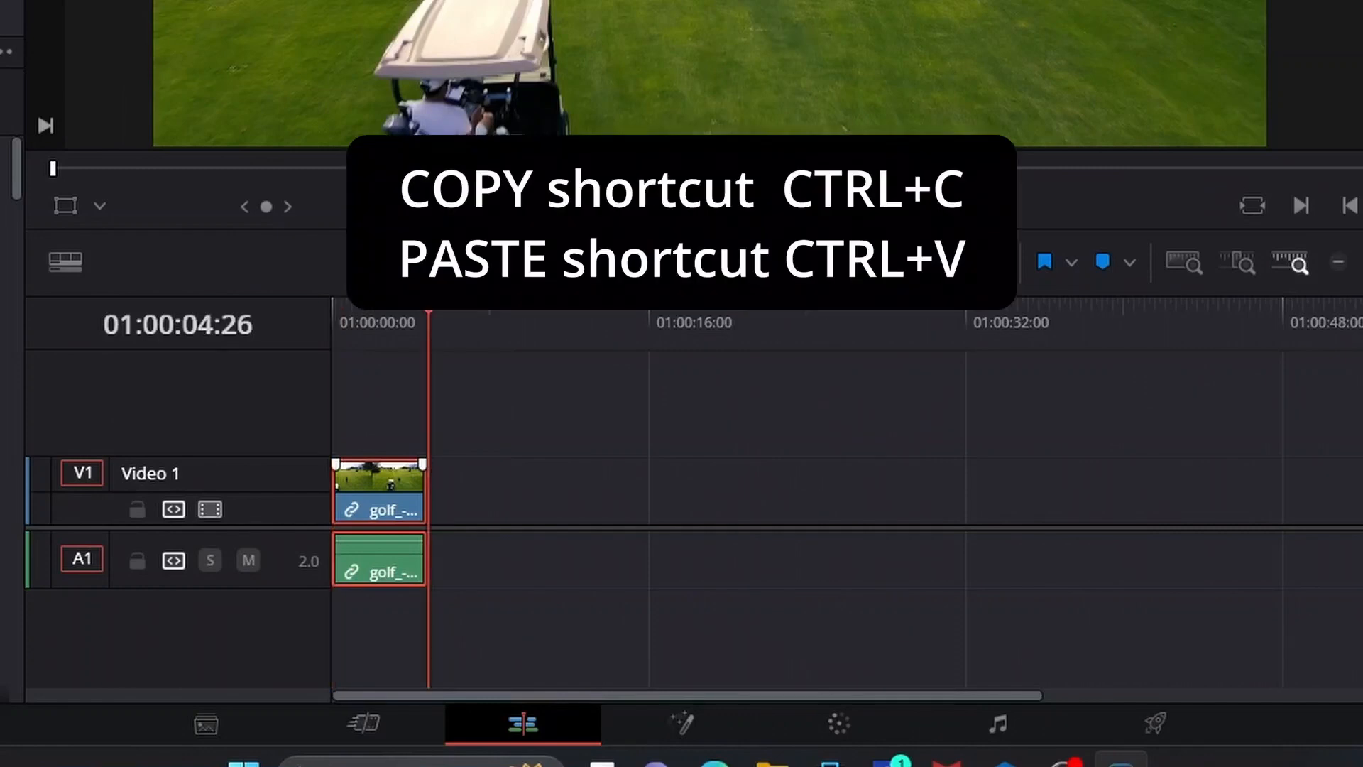
pyautogui.press('ctrl+v')
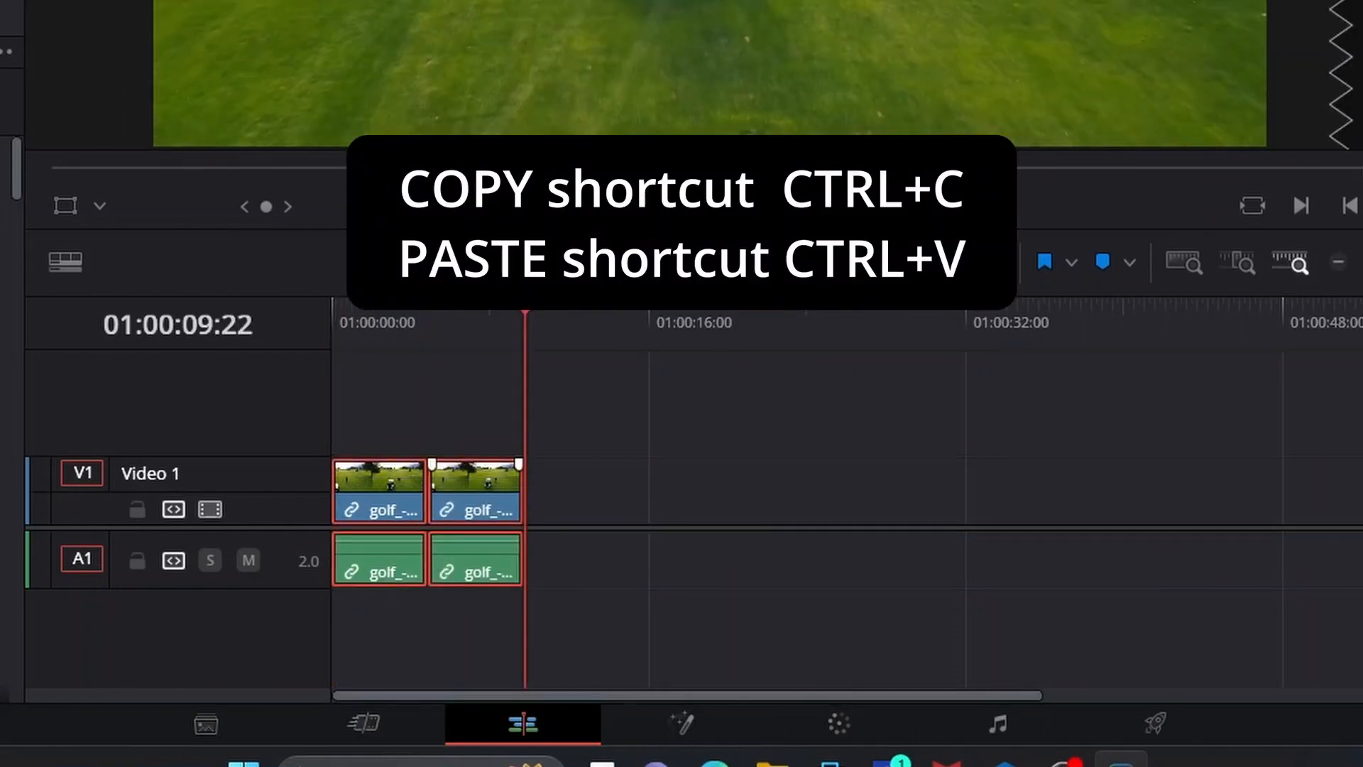
pyautogui.rightClick(476, 487)
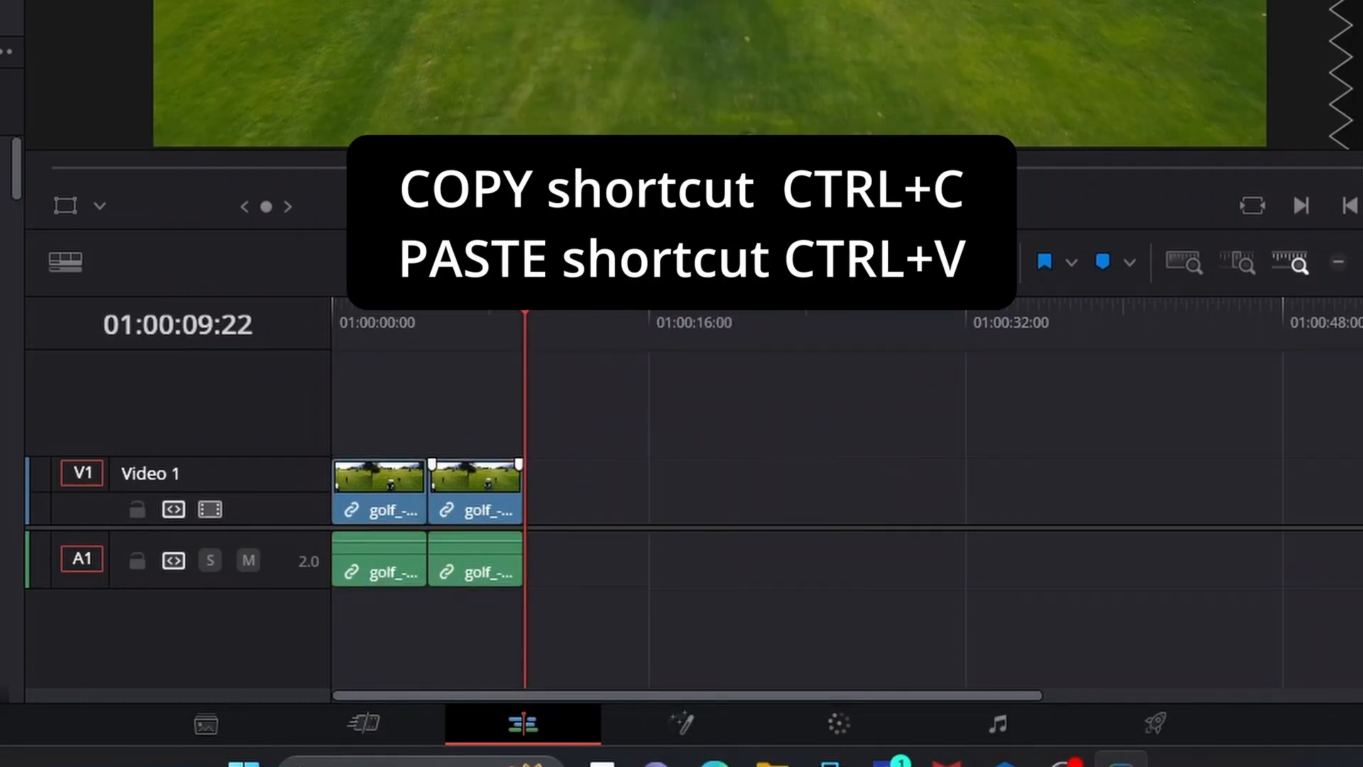
pyautogui.press('ctrl+v')
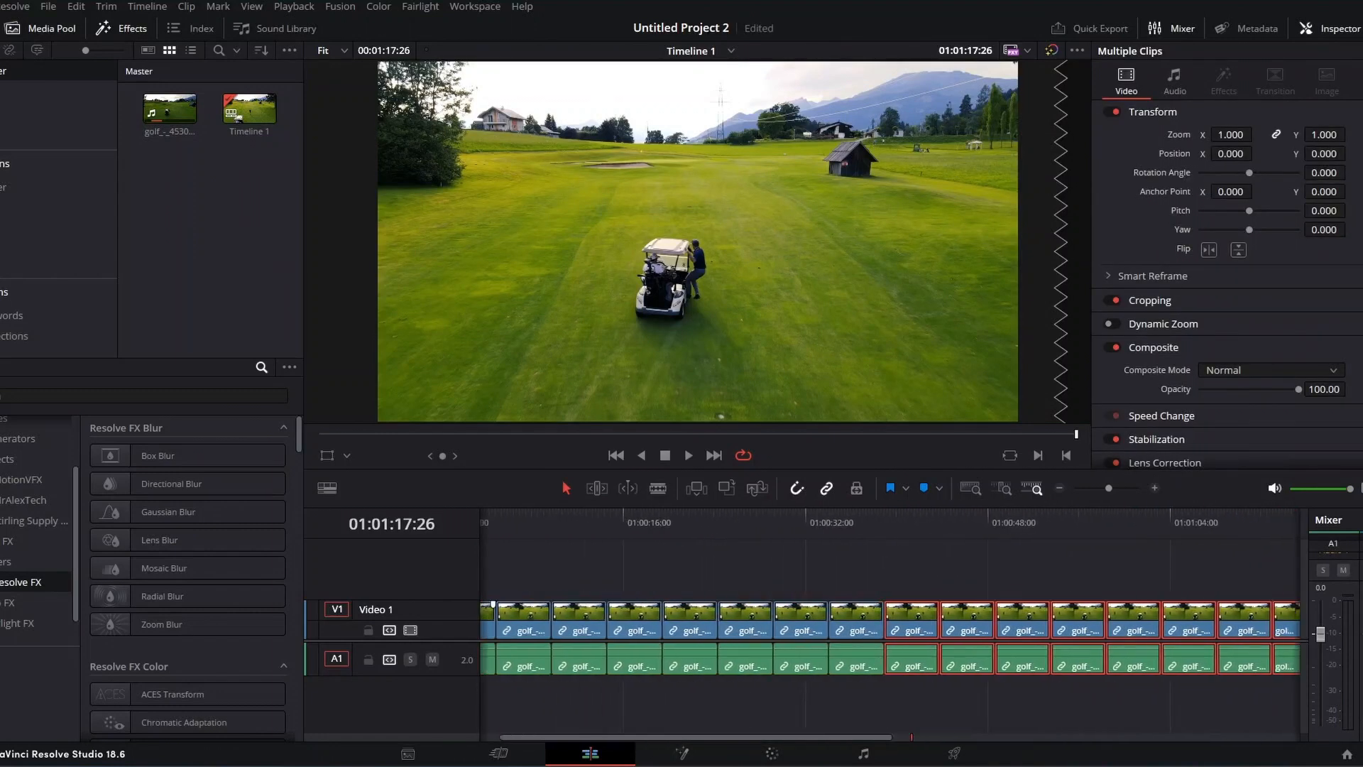
pyautogui.click(615, 455)
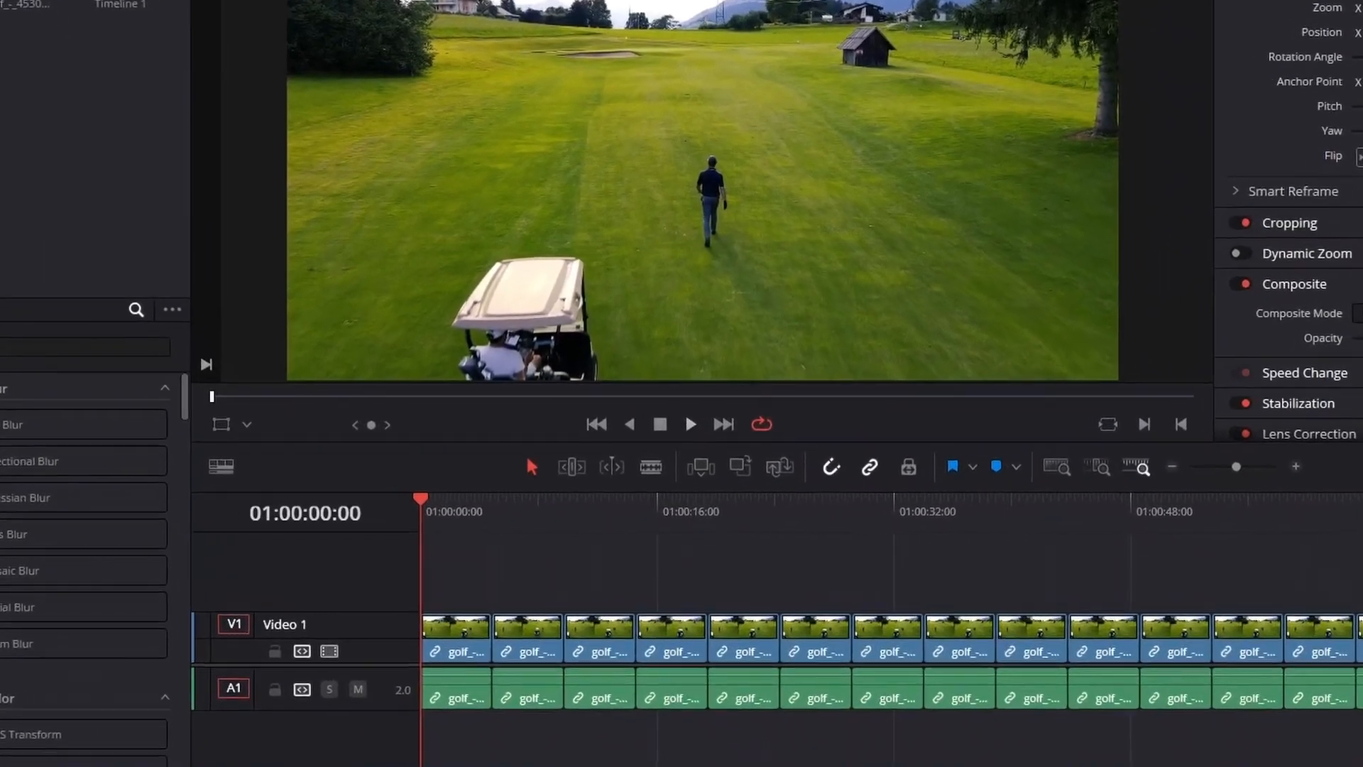
pyautogui.click(690, 423)
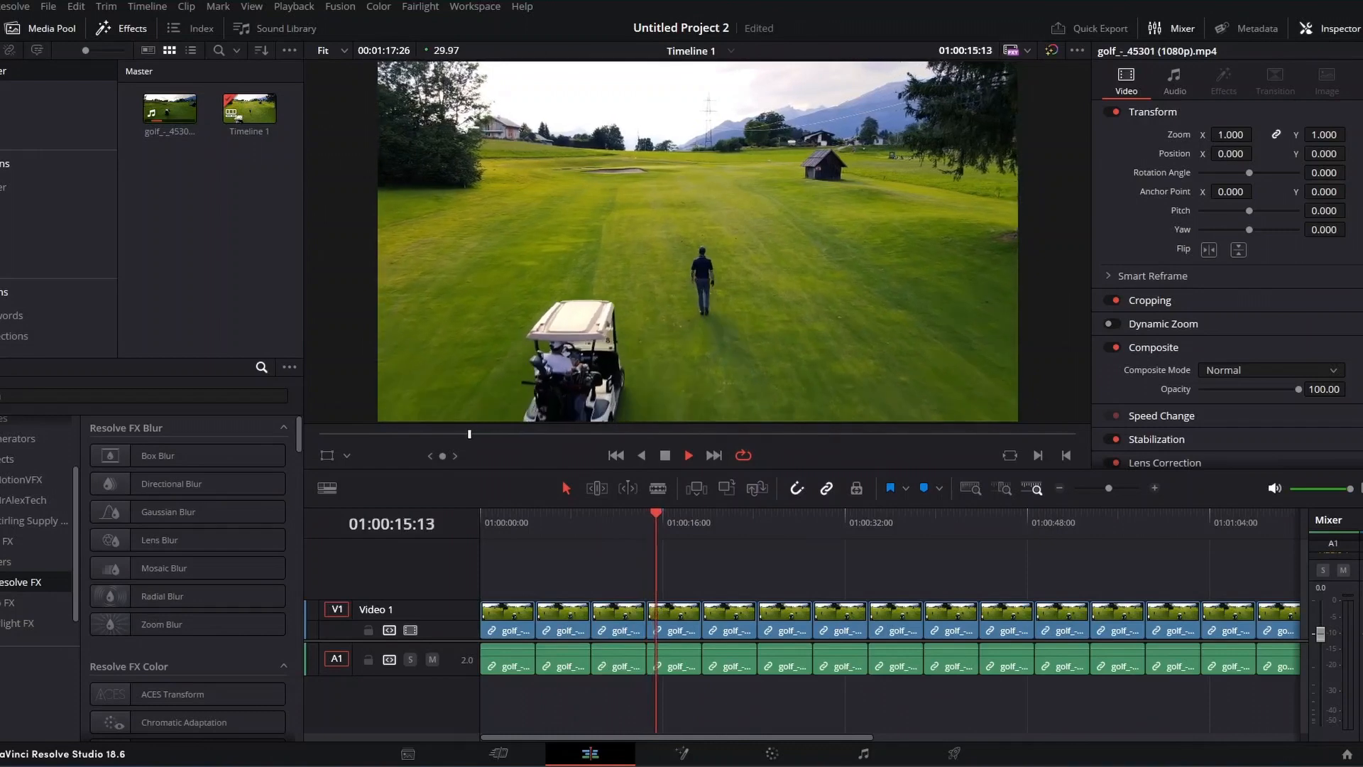
pyautogui.click(678, 521)
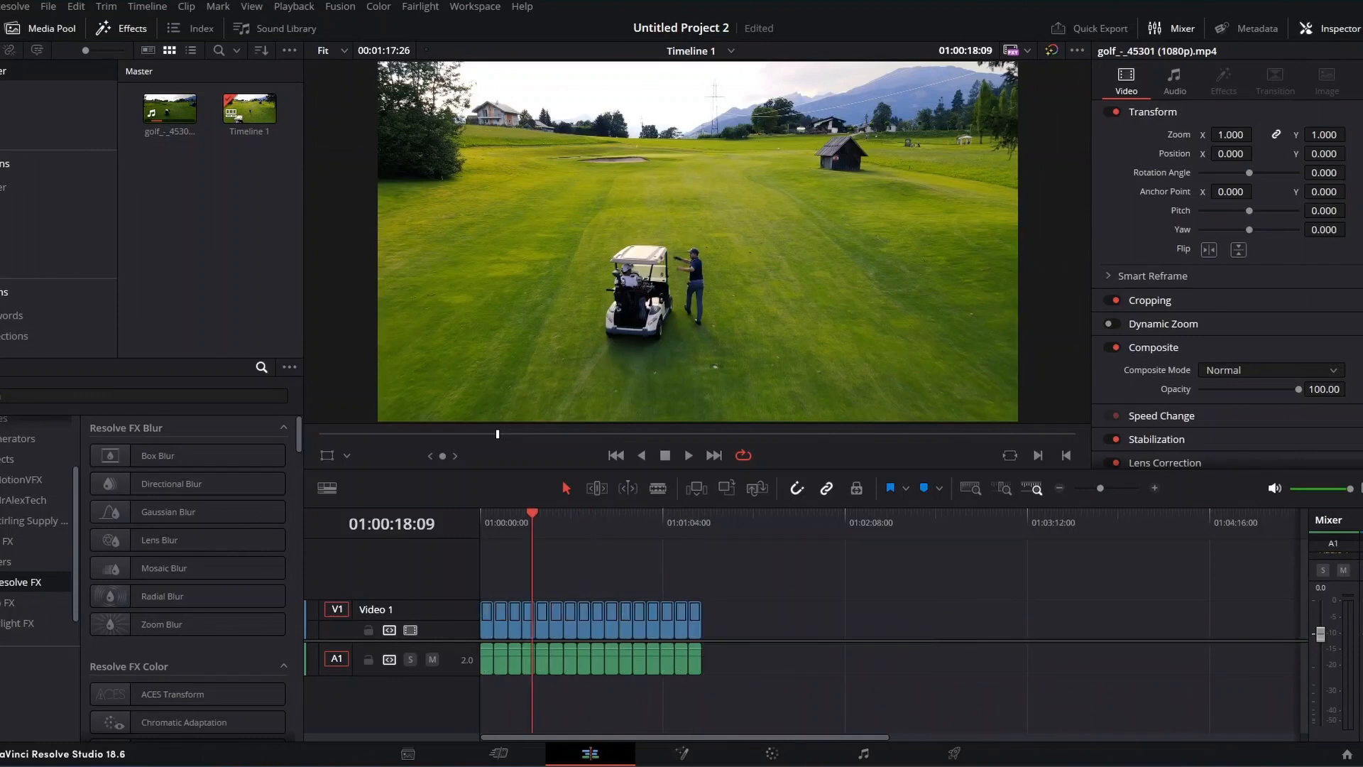
# Select all duplicated golf clips and Delete Selected, leaving the tracks empty
pyautogui.click(590, 617)
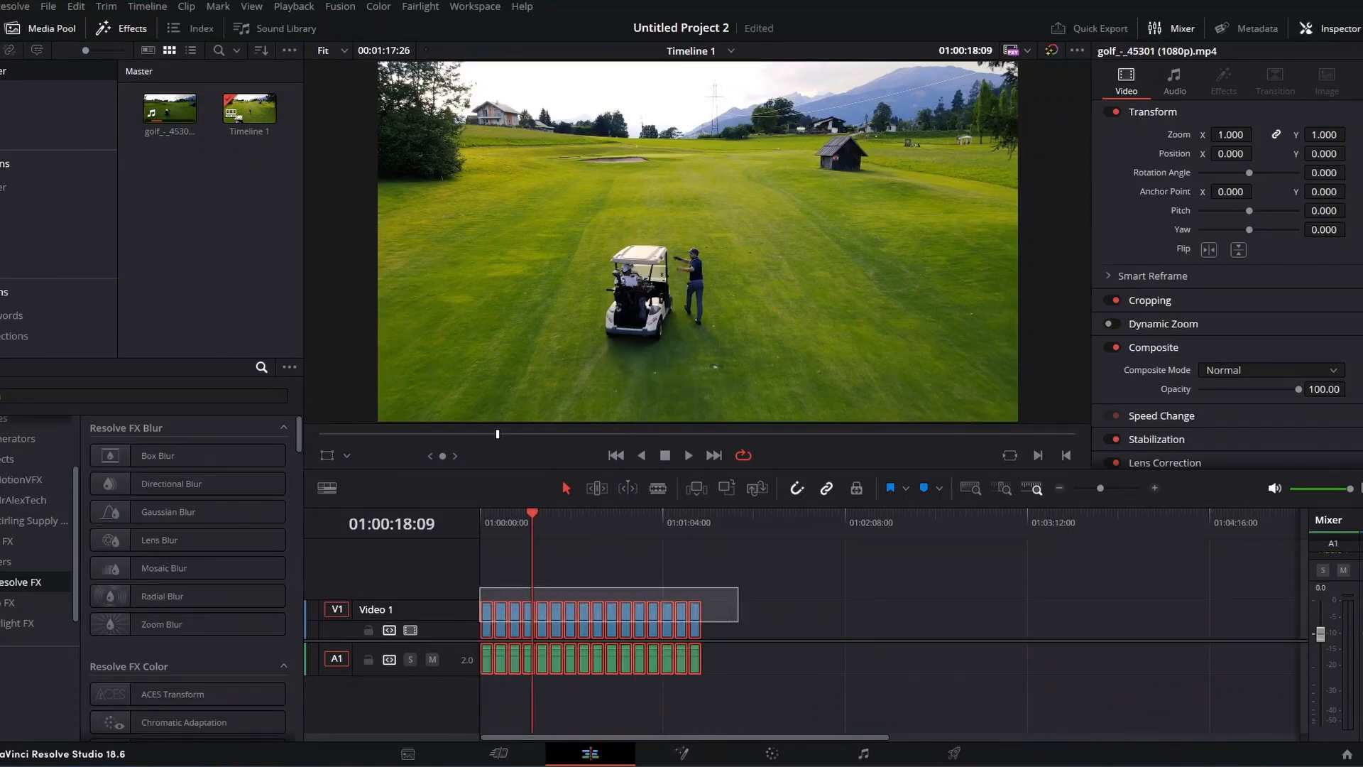
pyautogui.rightClick(609, 618)
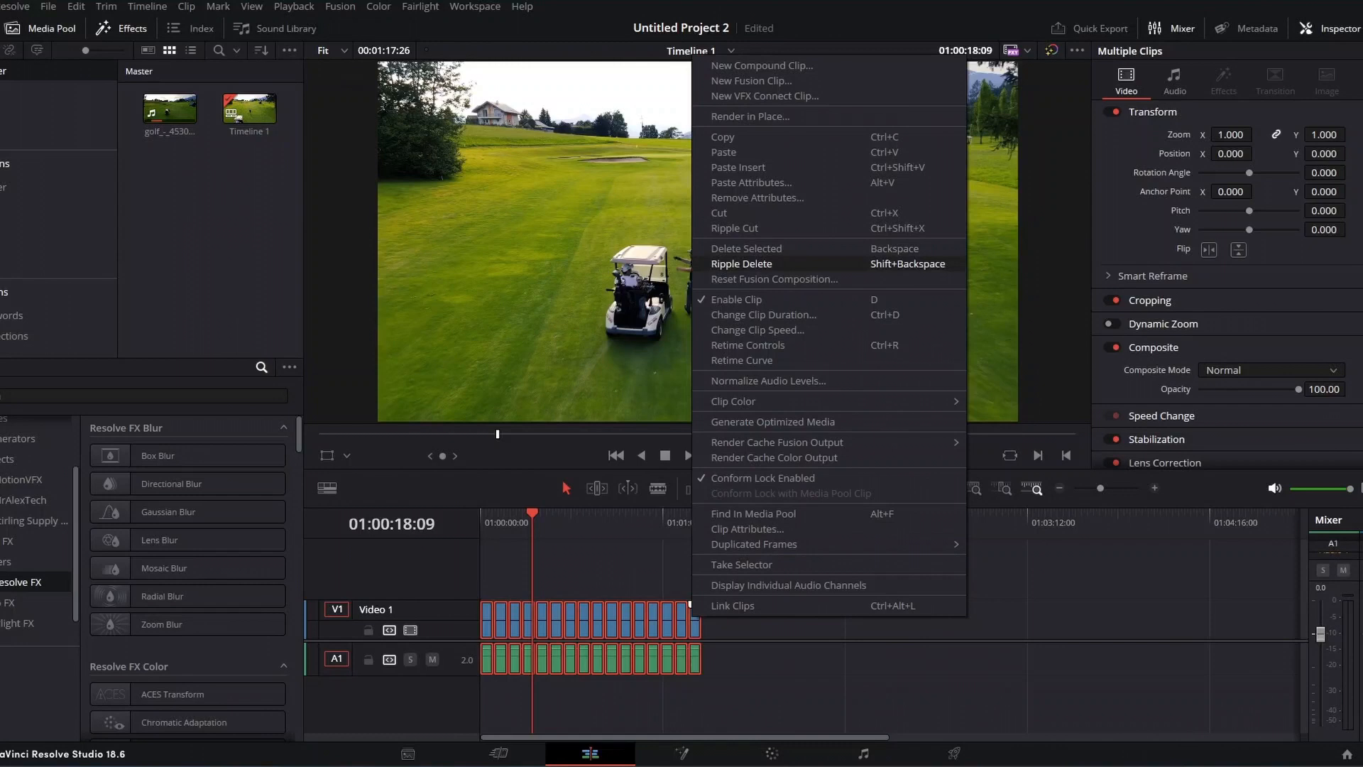
pyautogui.click(745, 248)
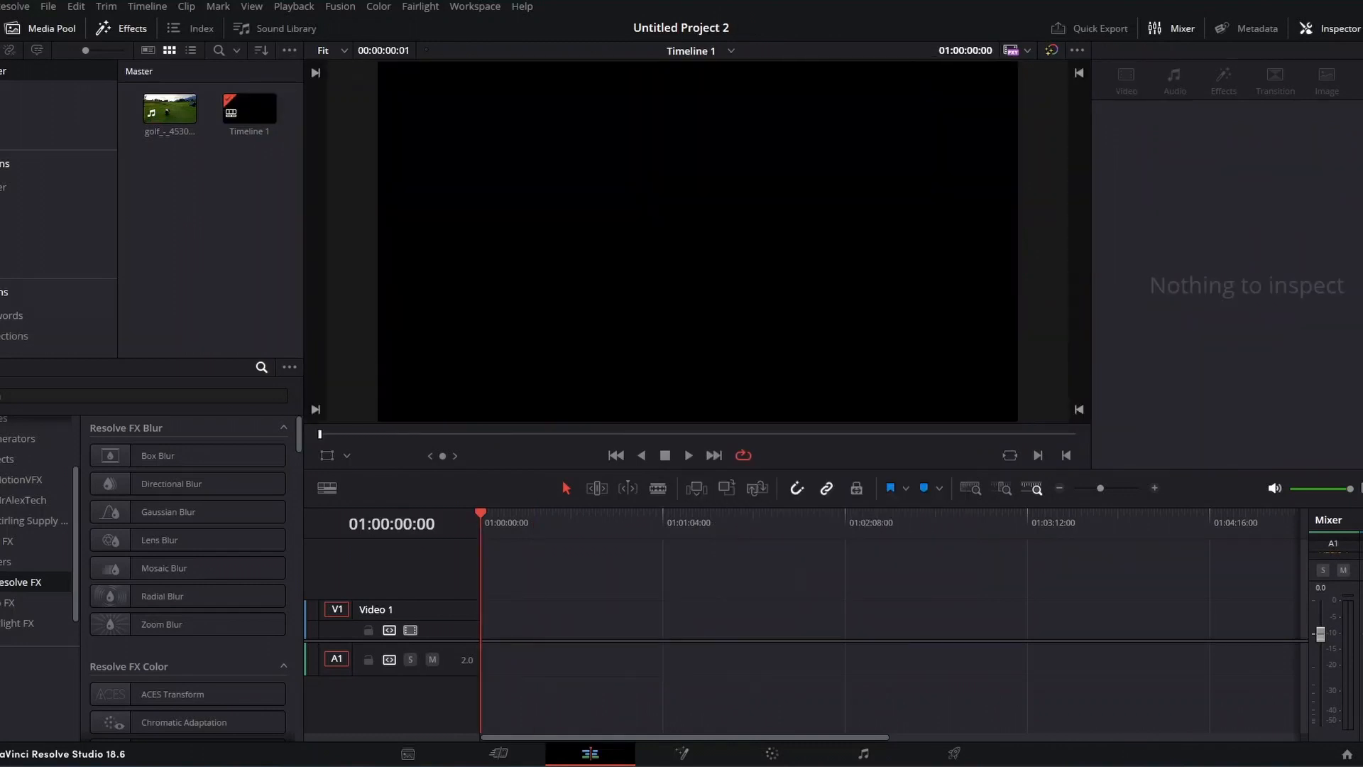